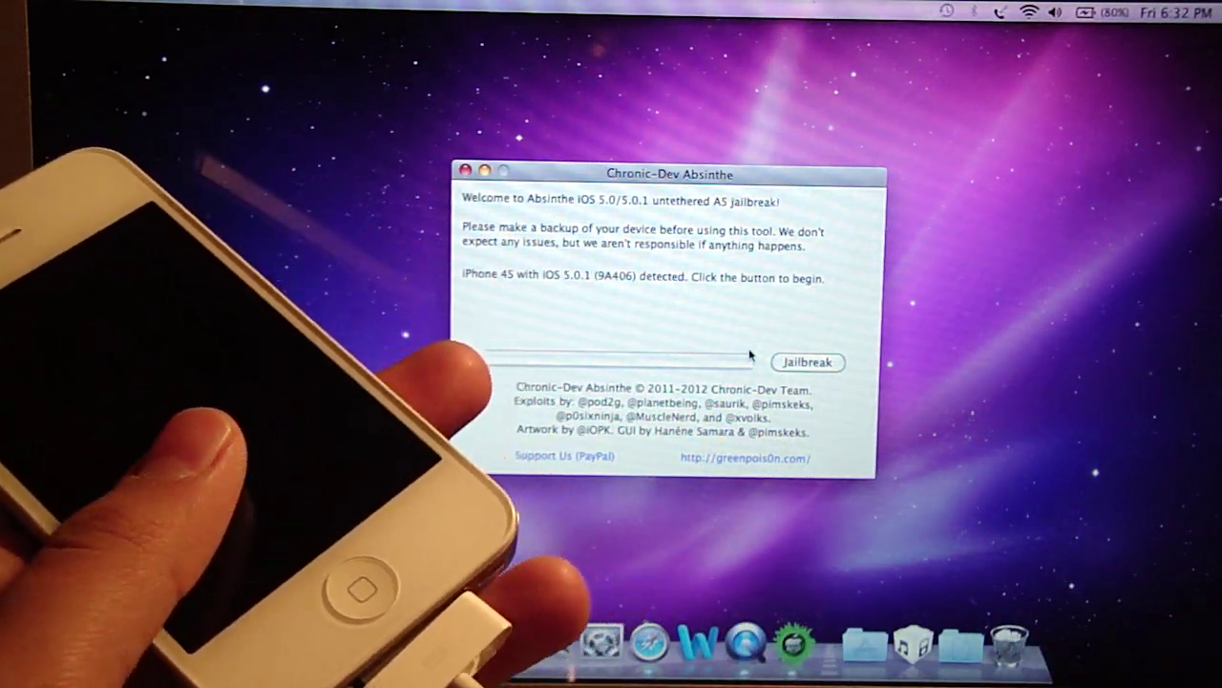
Start the Absinthe jailbreak on the iPhone 4S (iOS 5.0.1) and let progress begin.
left_click(807, 362)
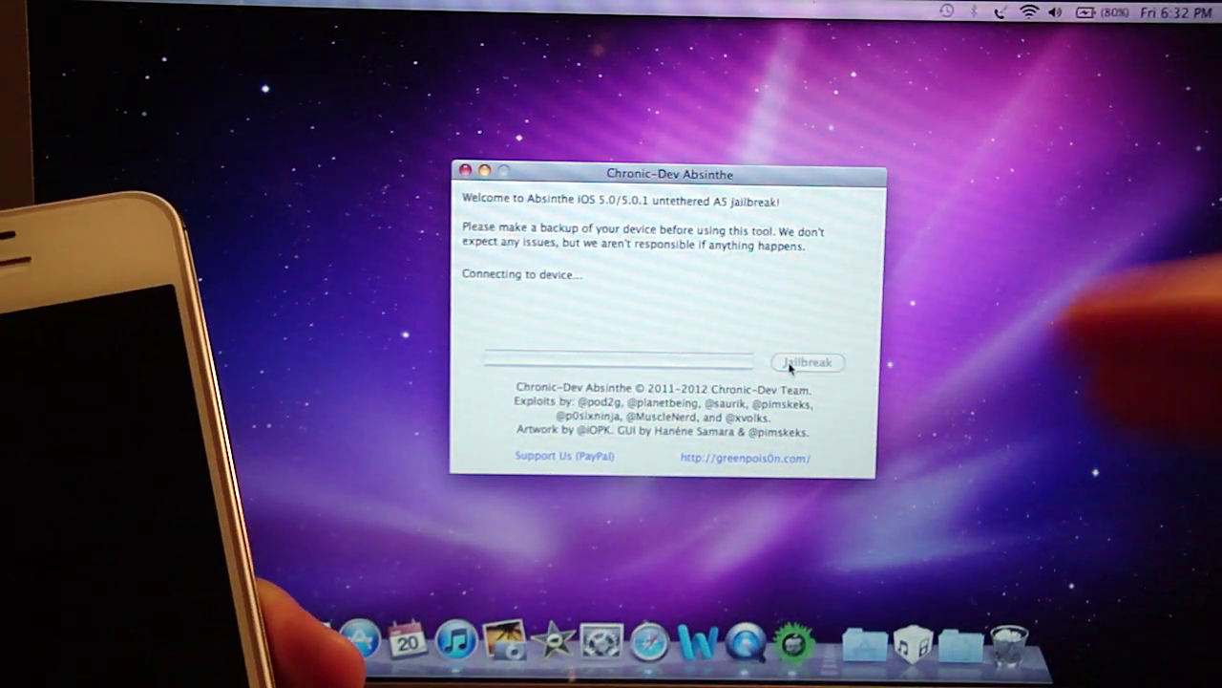
left_click(808, 362)
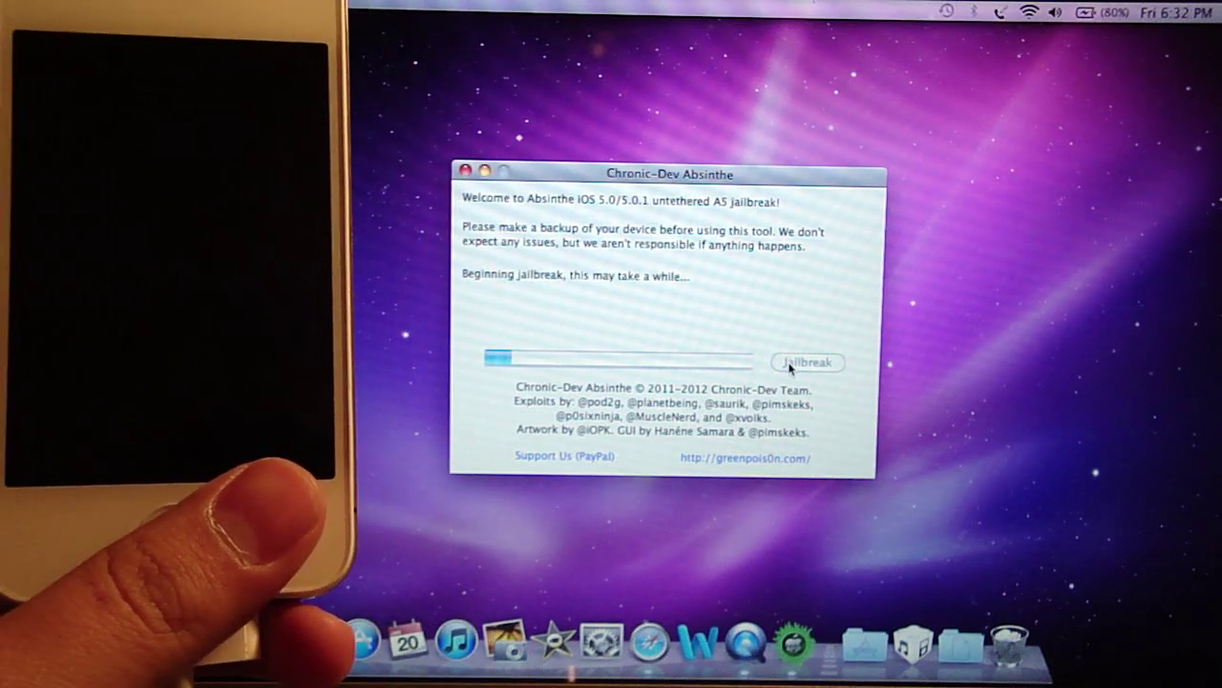